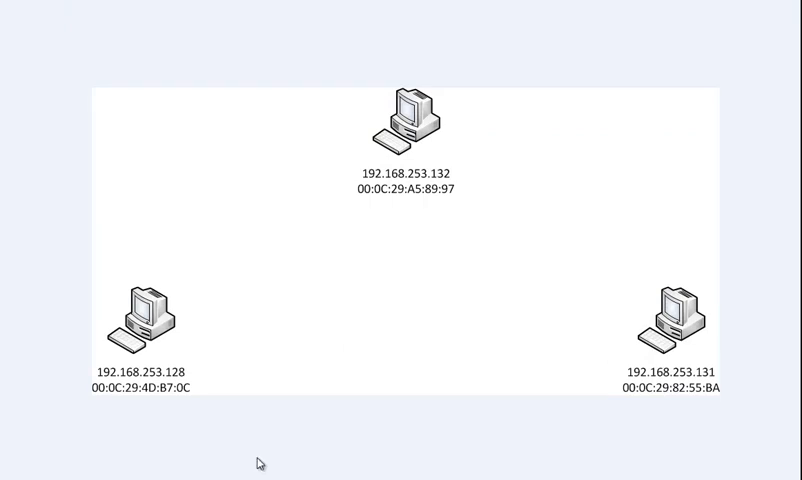
mouse_move(232, 376)
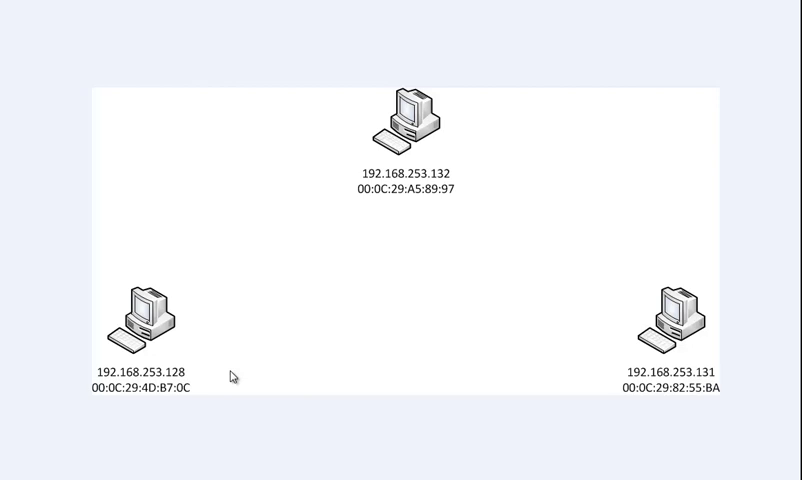
mouse_move(224, 386)
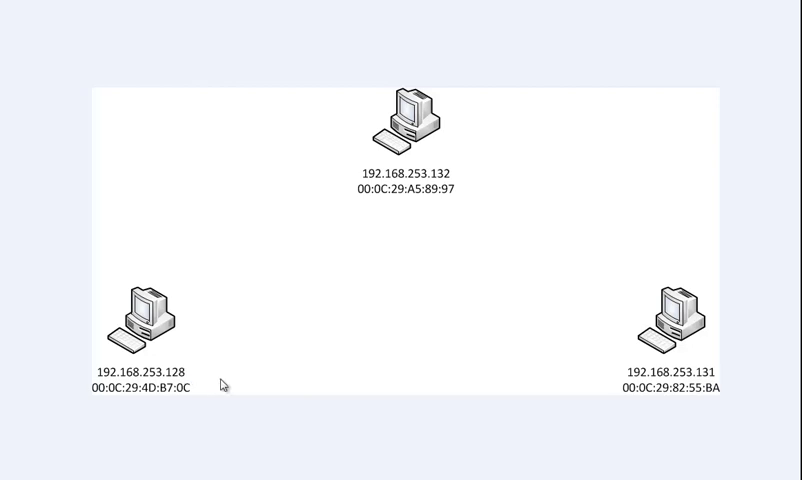
mouse_move(420, 392)
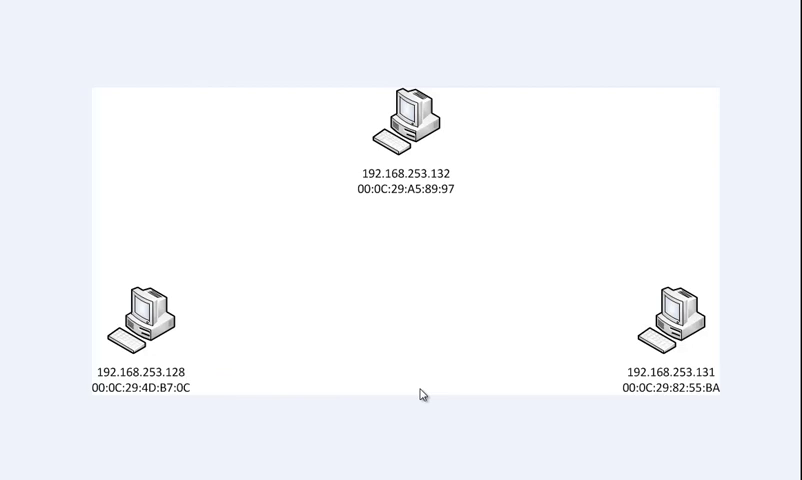
mouse_move(584, 376)
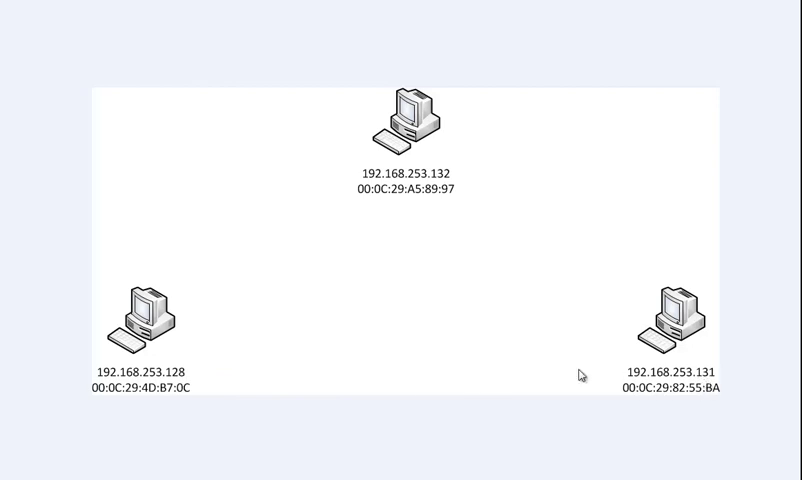
mouse_move(372, 368)
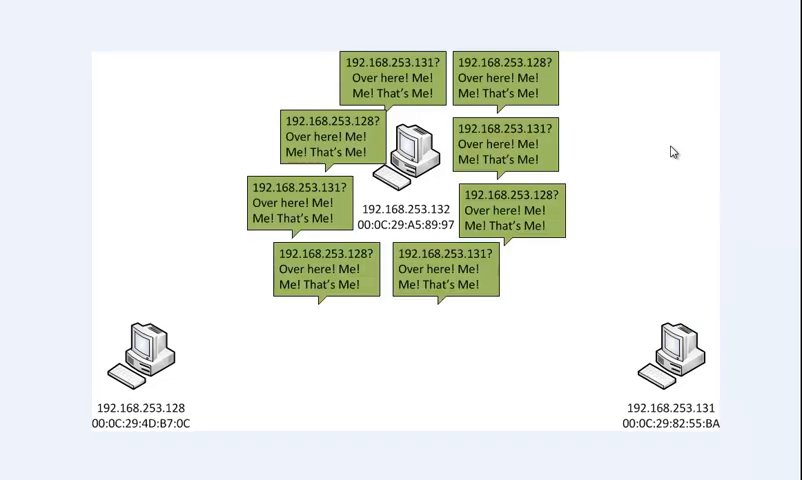
mouse_move(246, 158)
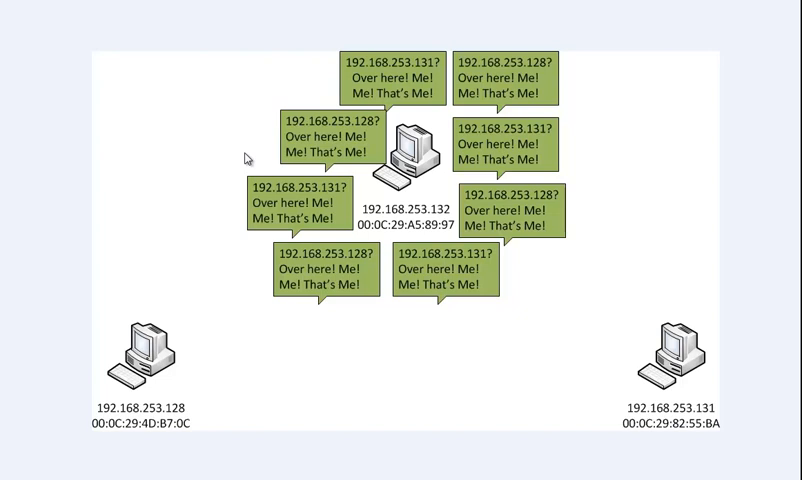
mouse_move(516, 384)
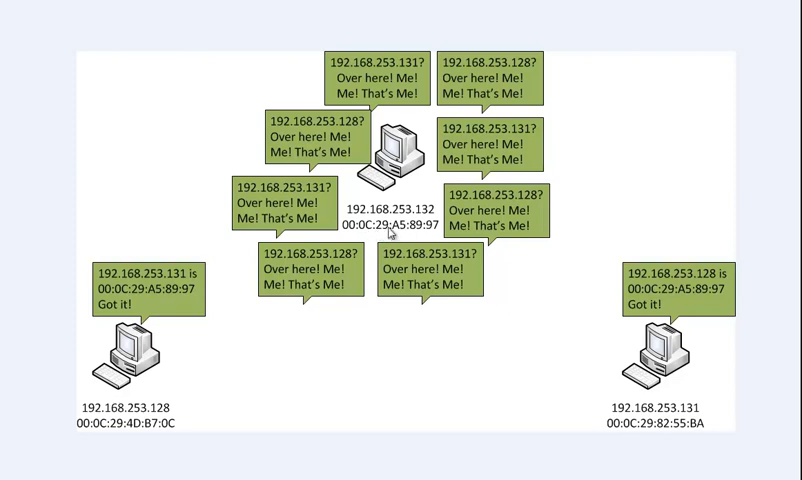
mouse_move(572, 382)
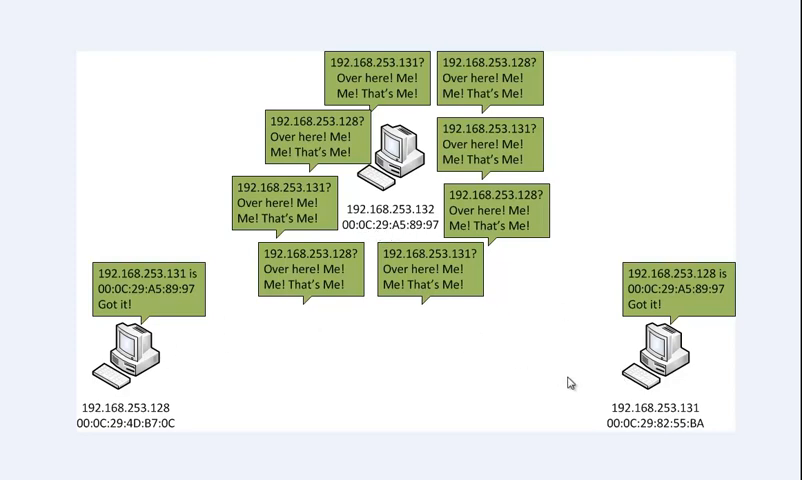
mouse_move(628, 348)
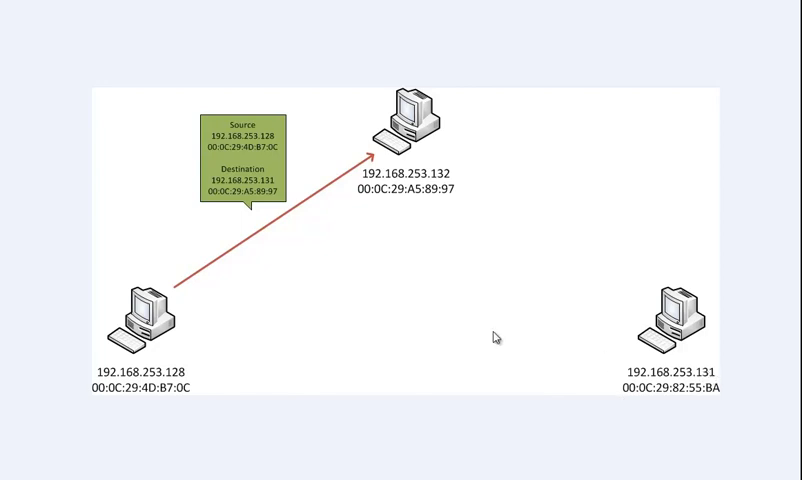
mouse_move(408, 196)
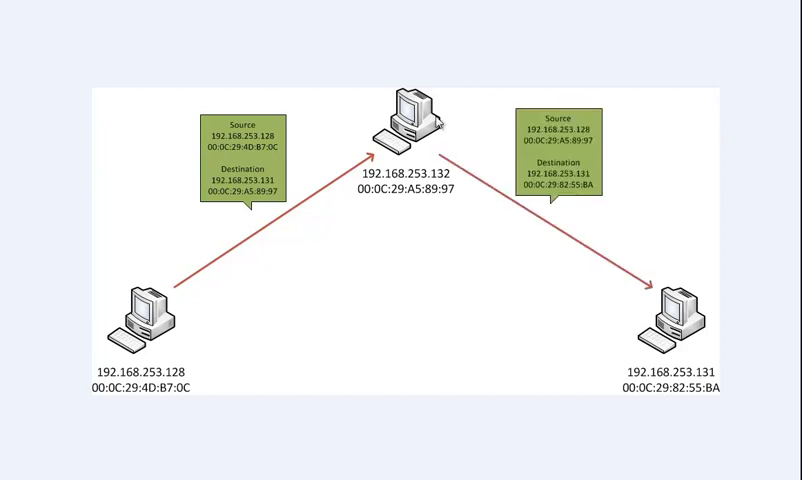
mouse_move(584, 140)
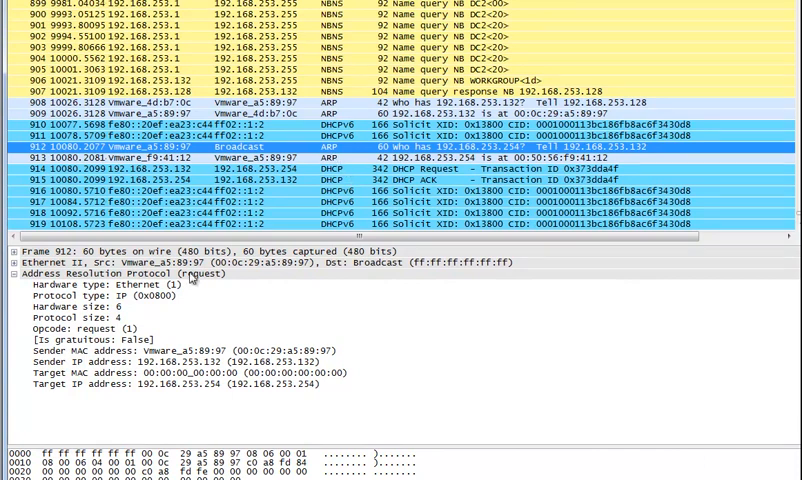
mouse_move(212, 152)
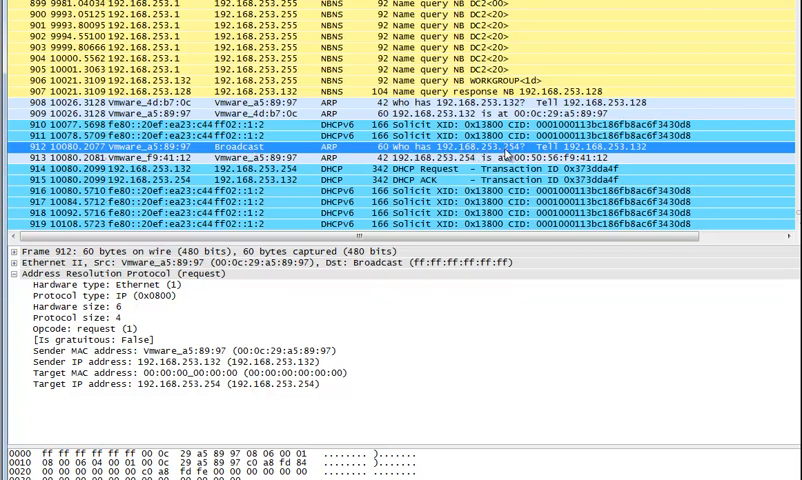
mouse_move(560, 152)
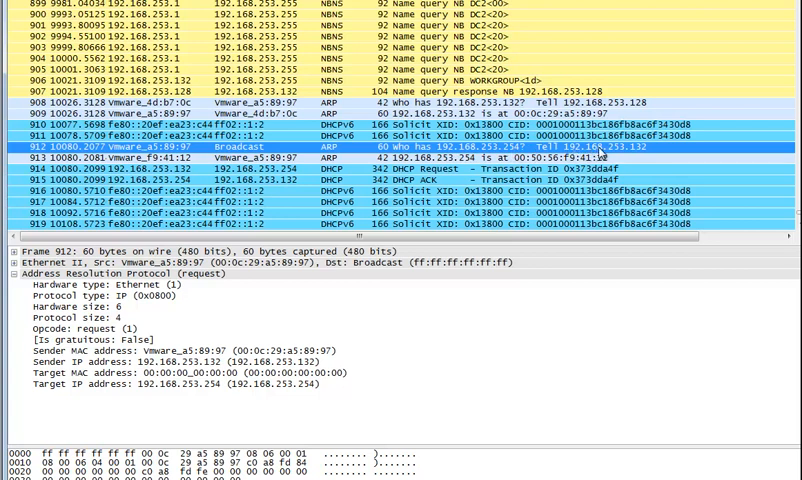
mouse_move(640, 152)
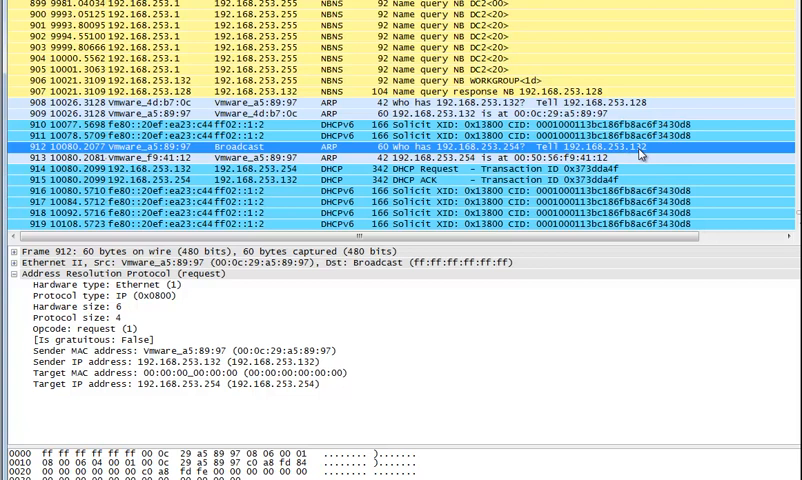
mouse_move(232, 340)
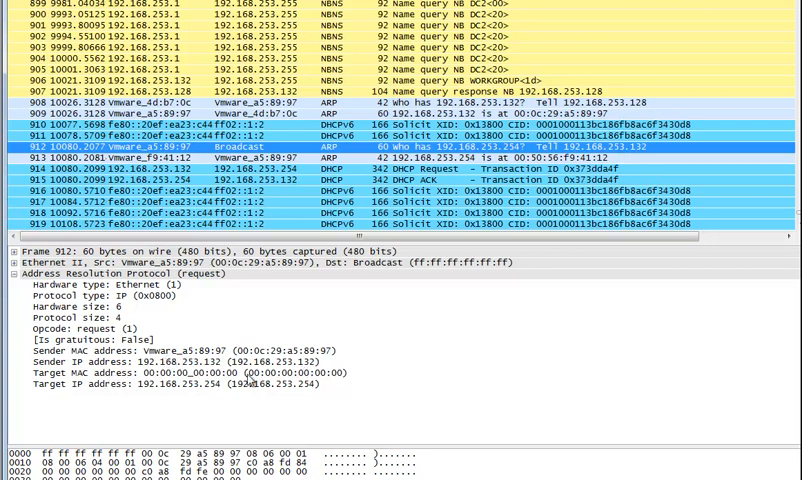
mouse_move(248, 388)
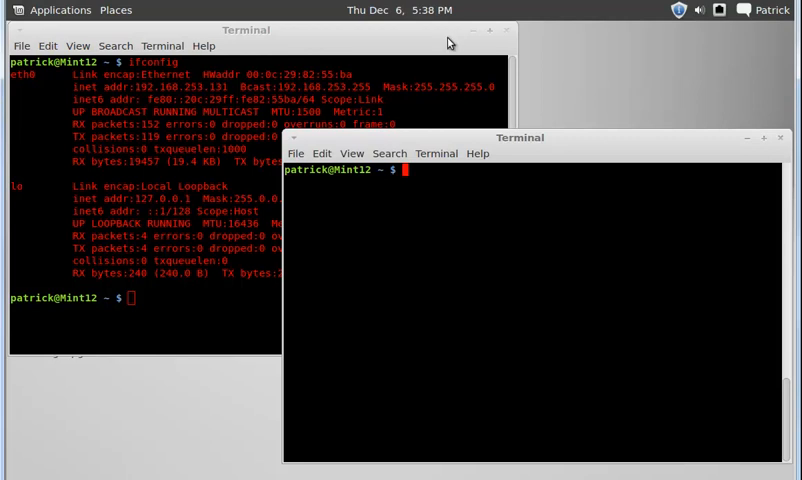
mouse_move(144, 92)
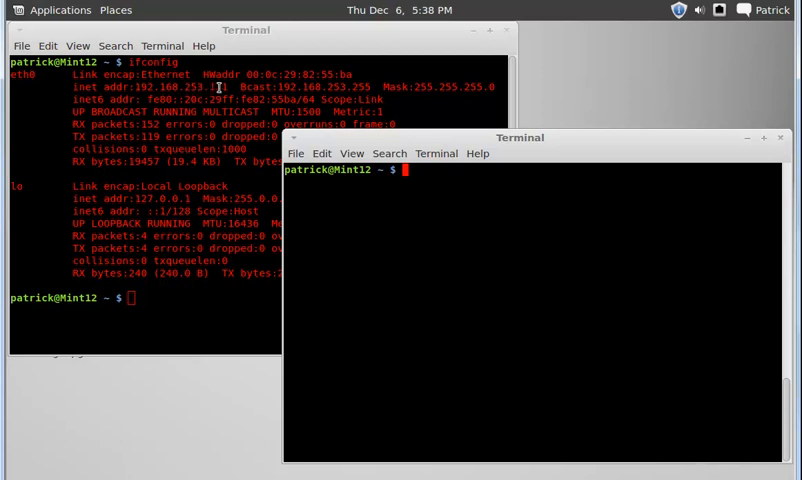
mouse_move(344, 74)
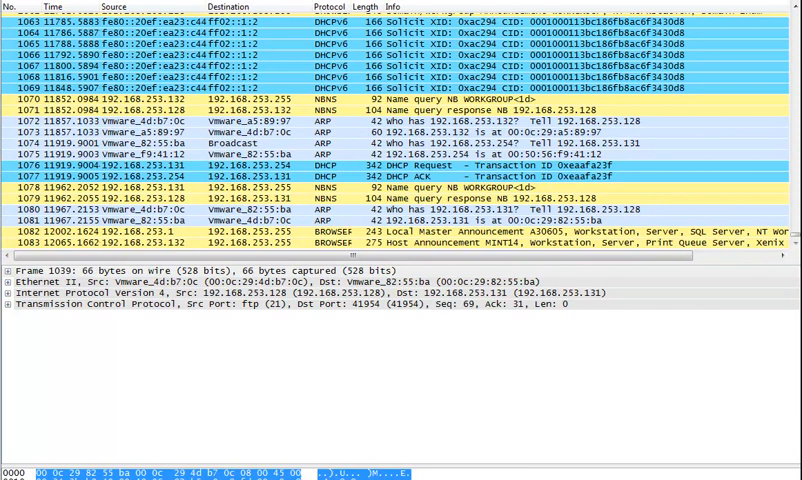
mouse_move(280, 120)
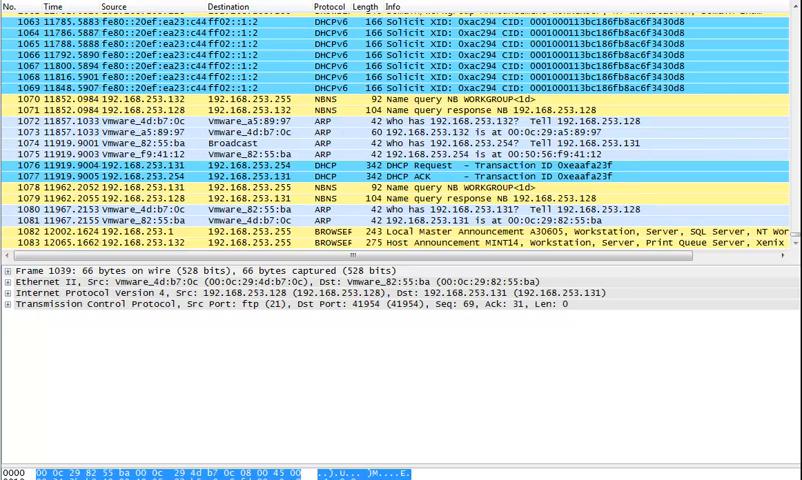
Scroll the packet list down to the ARP replies claiming .128 and .131 share 00:0c:29:a5:89:97
scroll("down", 3)
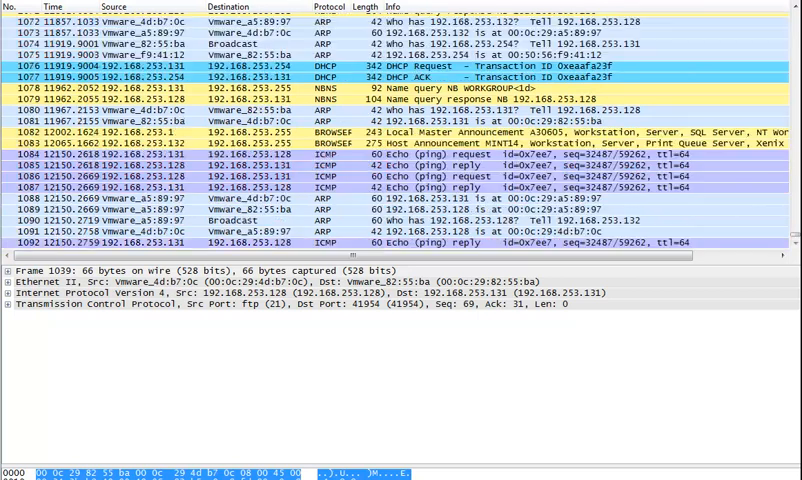
scroll("down", 3)
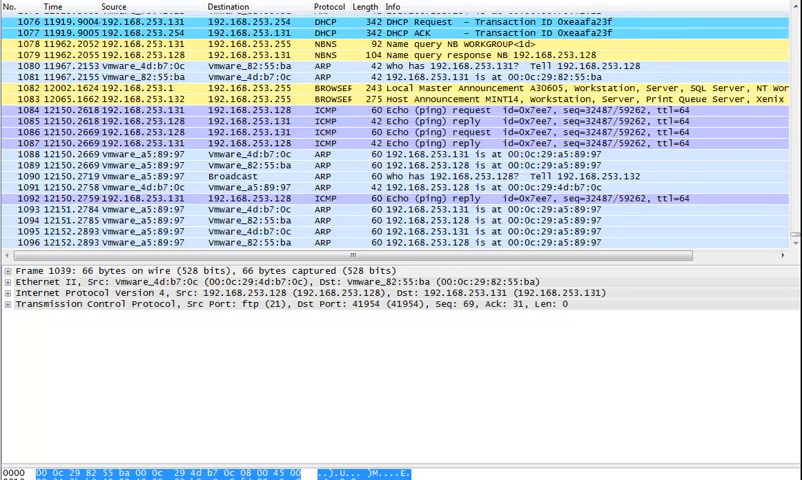
scroll("down", 3)
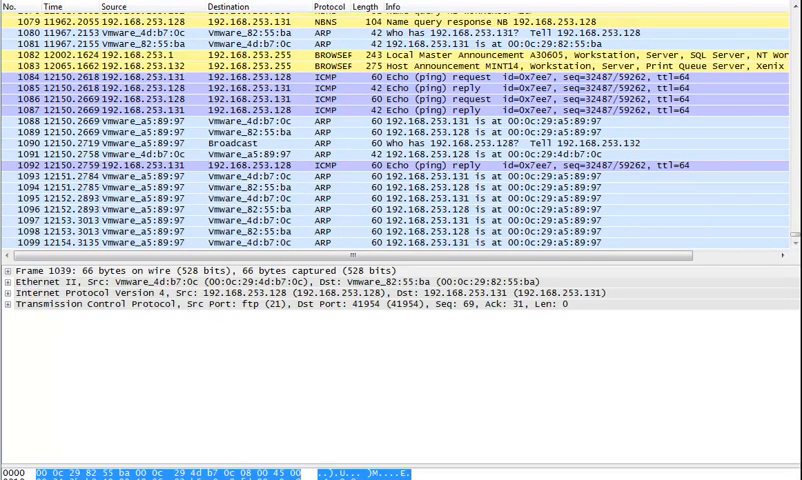
scroll("down", 3)
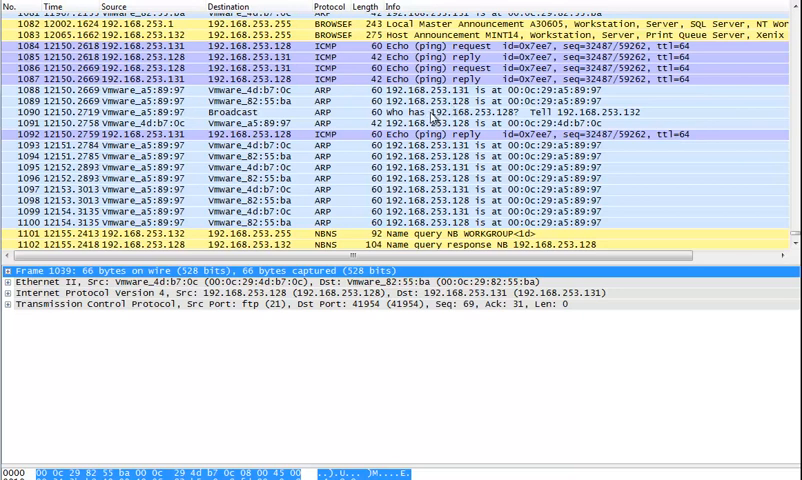
scroll("down", 3)
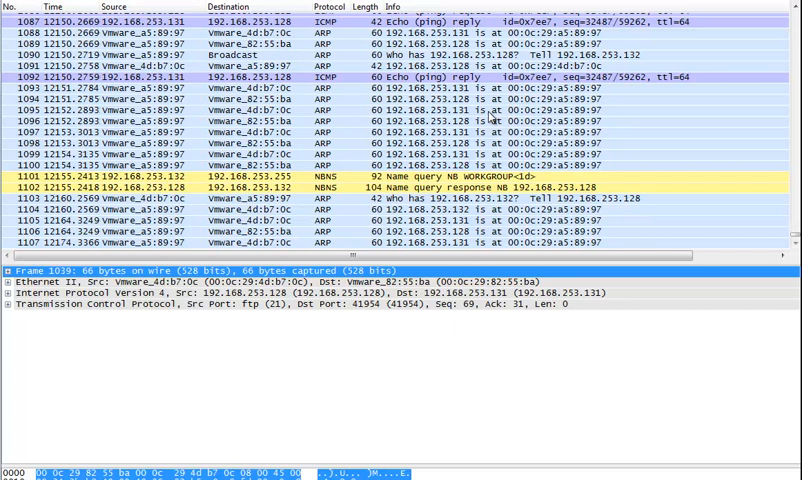
scroll("down", 3)
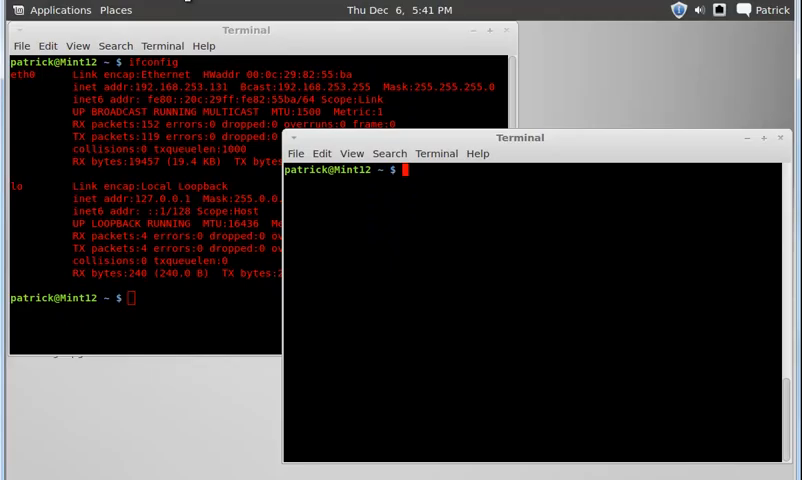
mouse_move(442, 216)
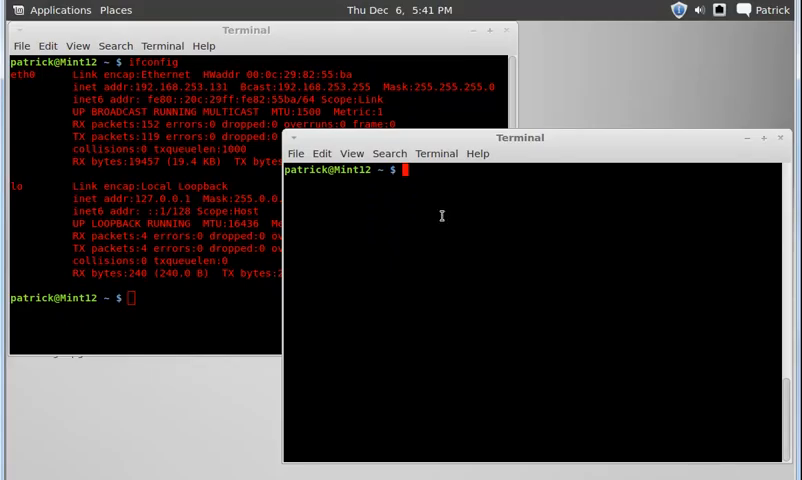
Clear the terminal and connect by FTP to 192.168.253.128, reaching the Name prompt
type("clear")
type("ftp 192.168.253.128")
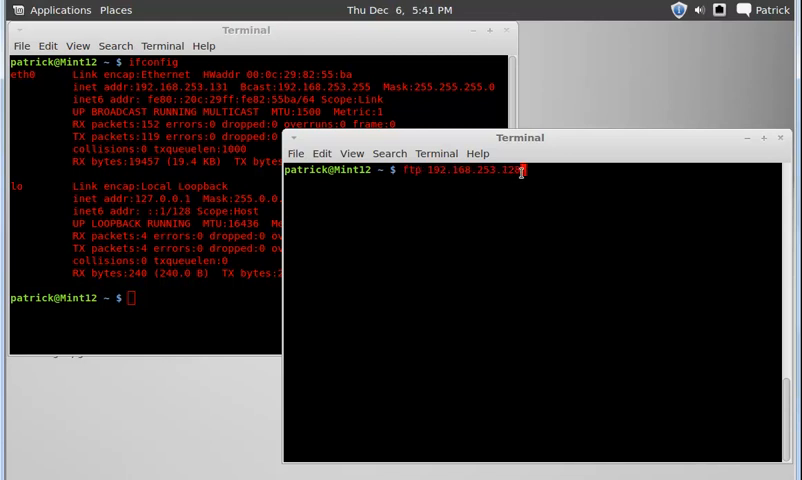
mouse_move(536, 244)
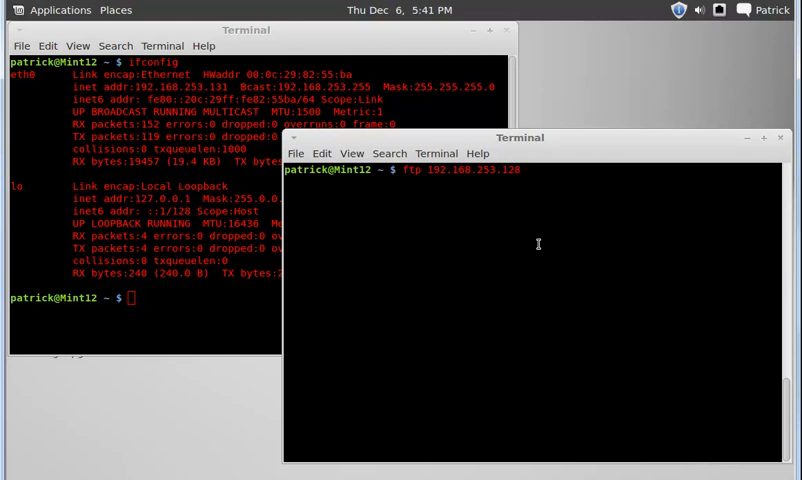
key("Return")
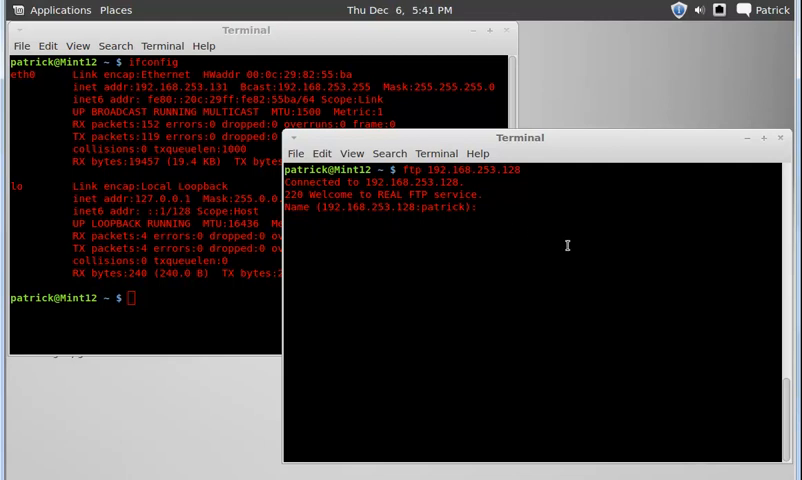
type("arp")
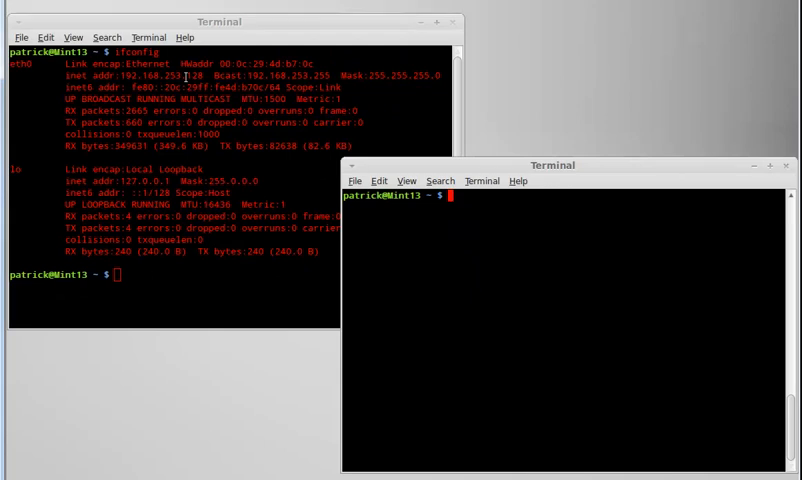
Run sudo netstat -tupan | grep 21 on the second machine to list port 21 connections
type("w")
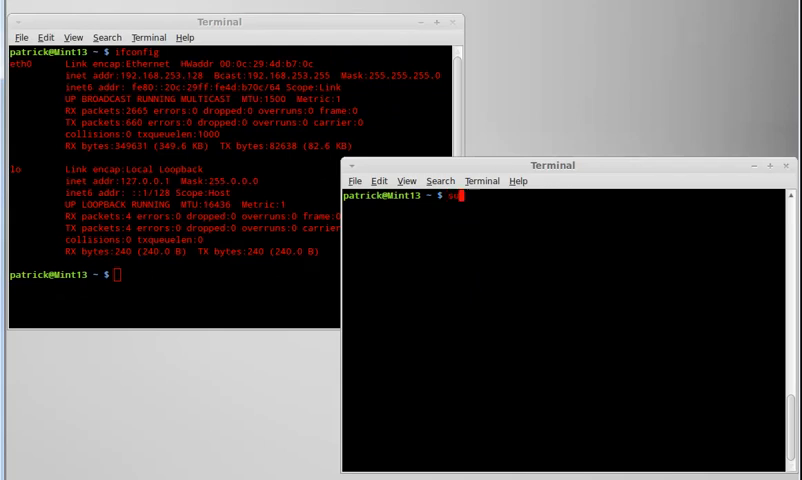
type("sudo netstat")
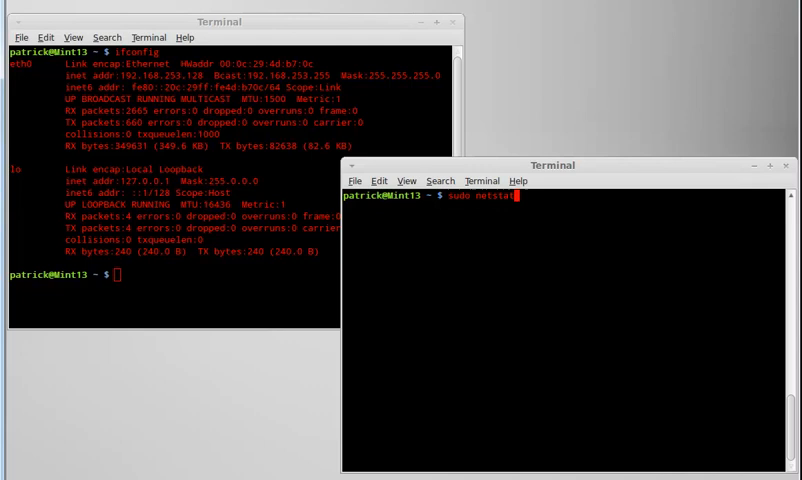
type("-tupa")
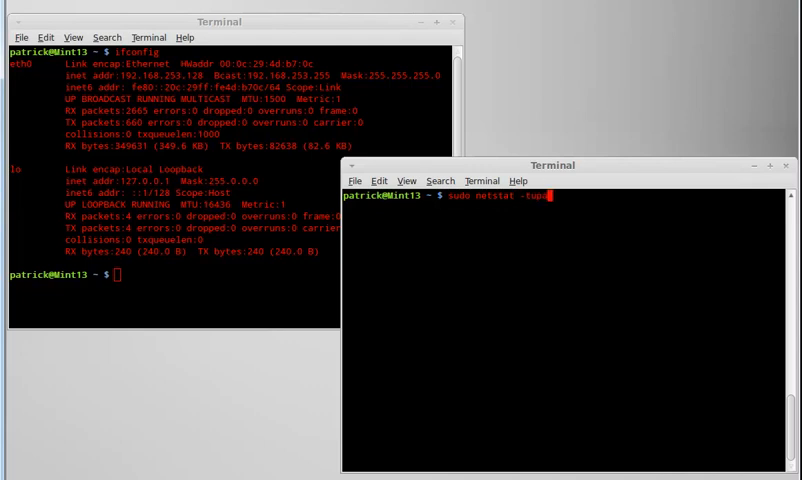
type("n")
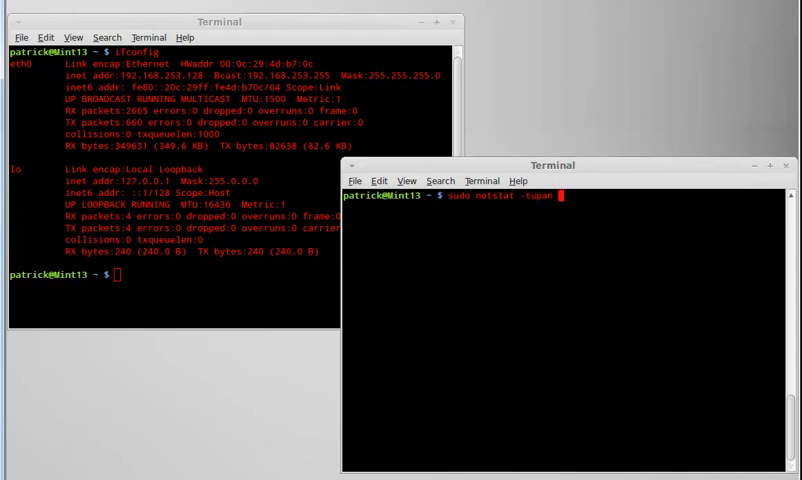
type("| grep 21")
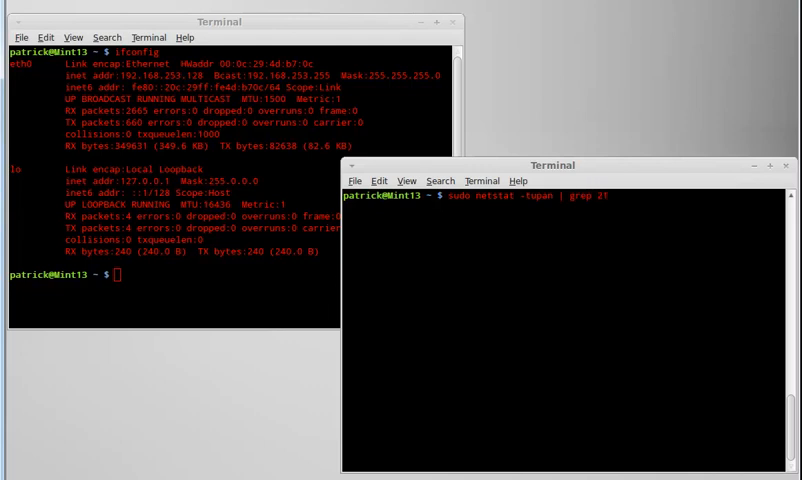
key("Return")
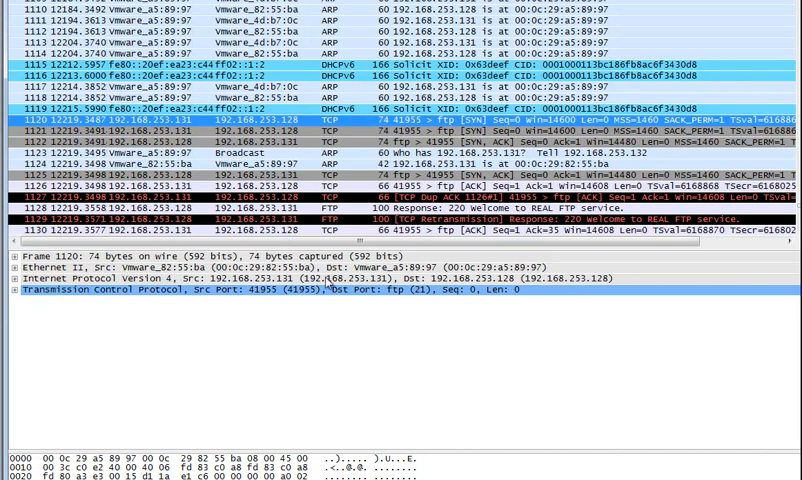
mouse_move(528, 272)
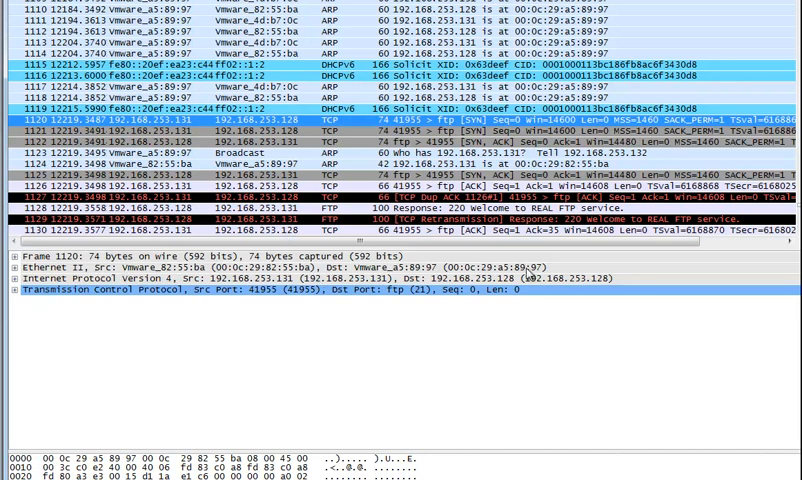
Select the FTP SYN from .131 to .128 and highlight its Ethernet II header bytes
left_click(200, 268)
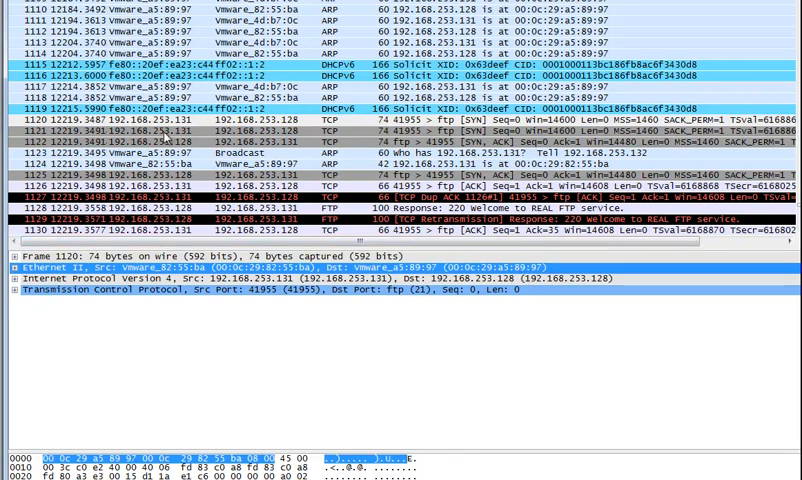
left_click(400, 130)
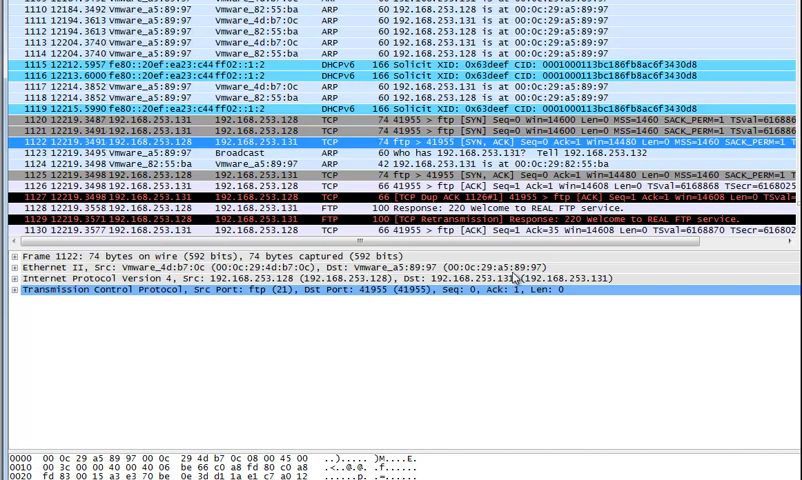
mouse_move(538, 276)
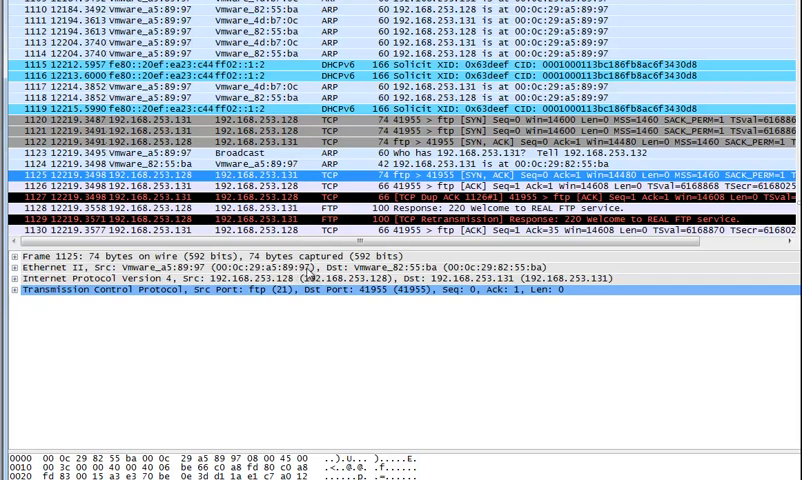
mouse_move(540, 280)
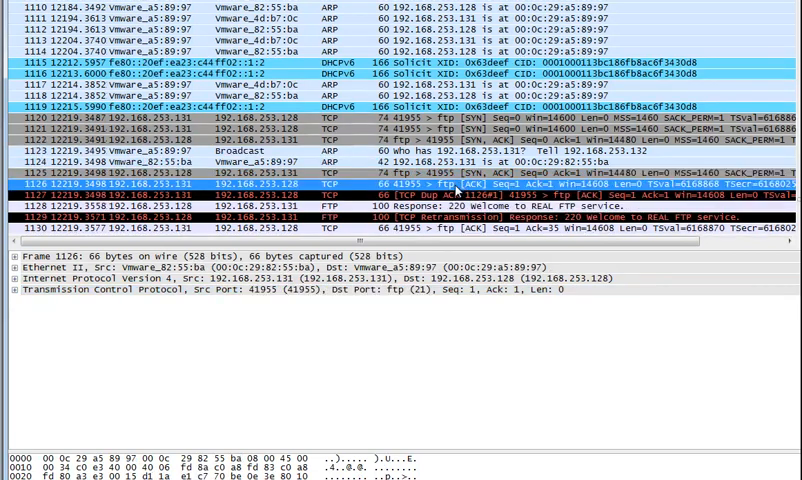
mouse_move(190, 190)
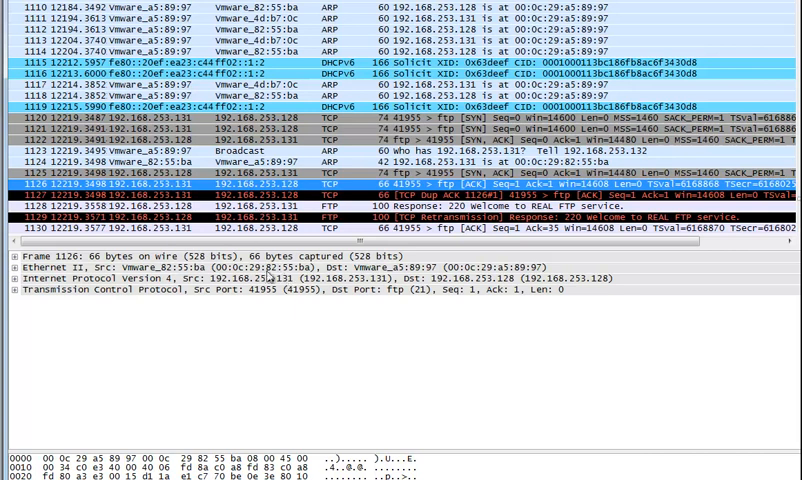
mouse_move(528, 288)
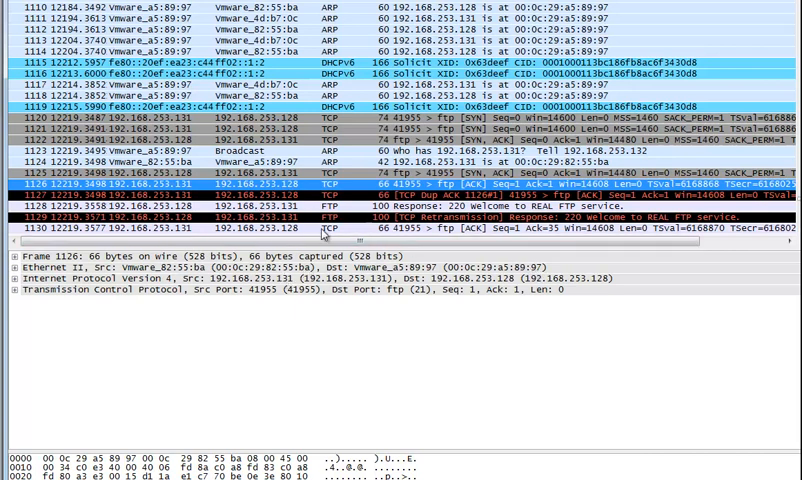
mouse_move(378, 238)
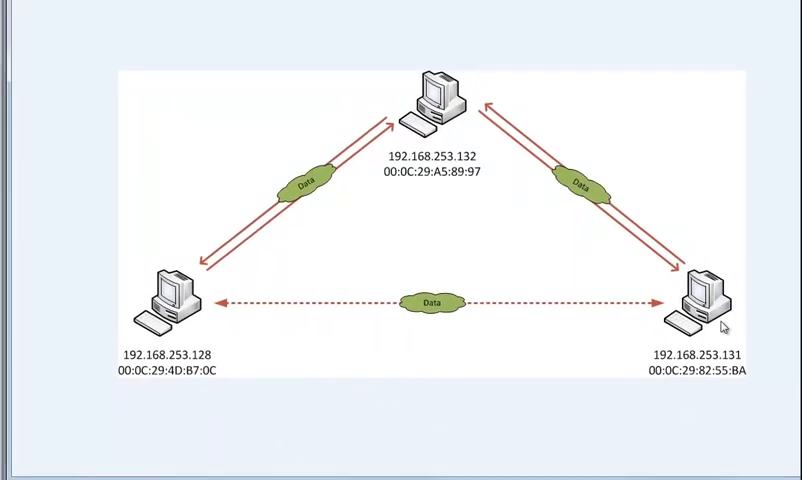
mouse_move(720, 320)
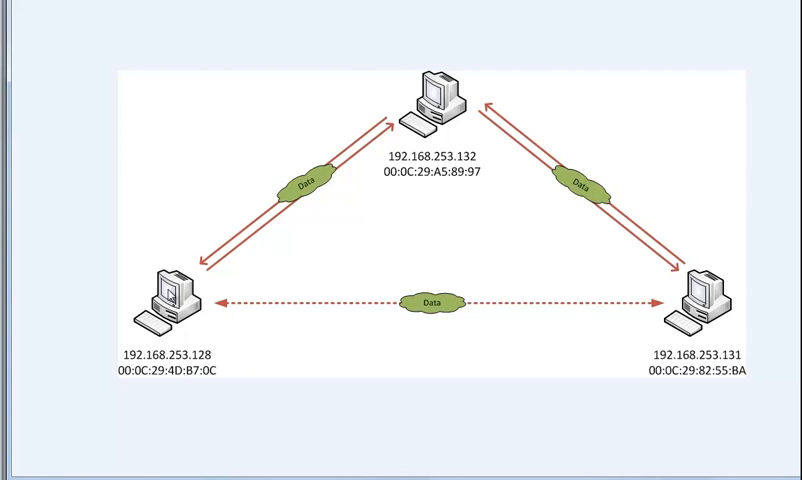
mouse_move(492, 310)
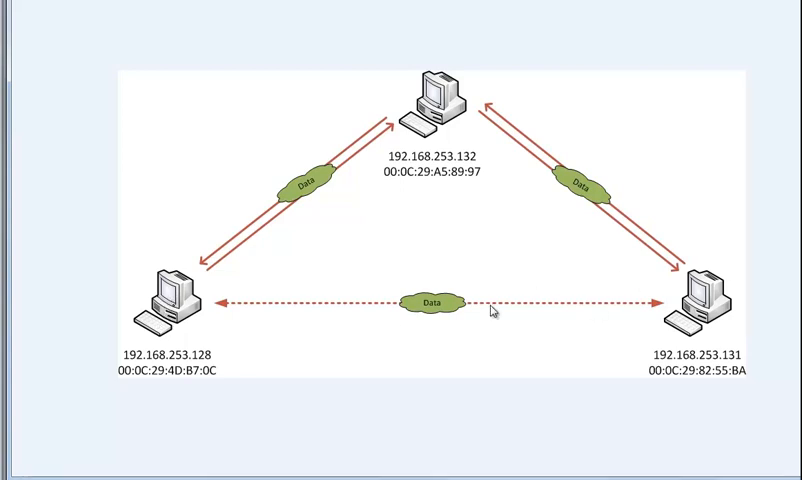
mouse_move(404, 296)
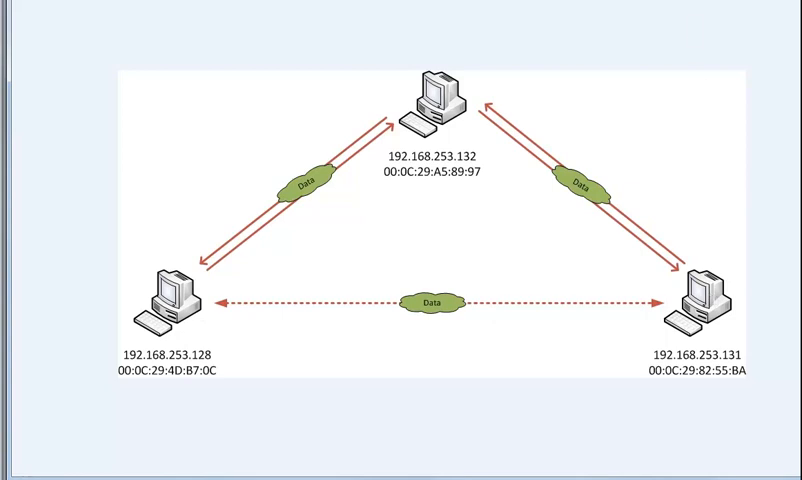
mouse_move(464, 32)
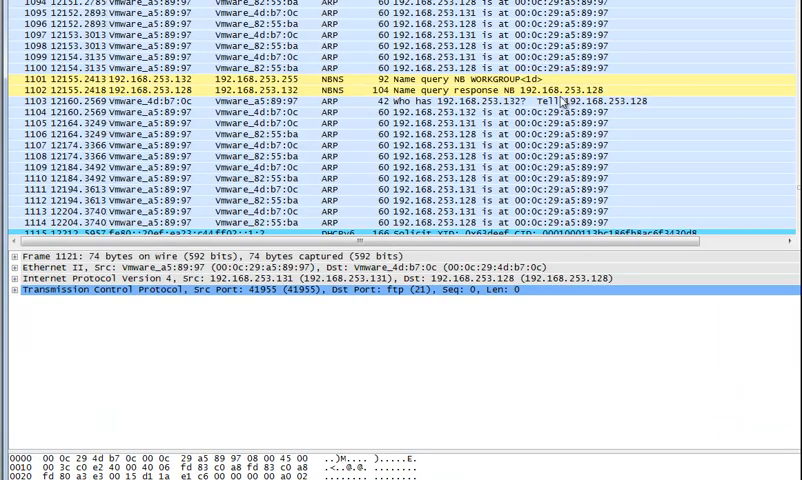
View ARP reply 1096 from Vmware_a5:89:97 claiming 192.168.253.128, then return to the FTP packets
scroll("up", 3)
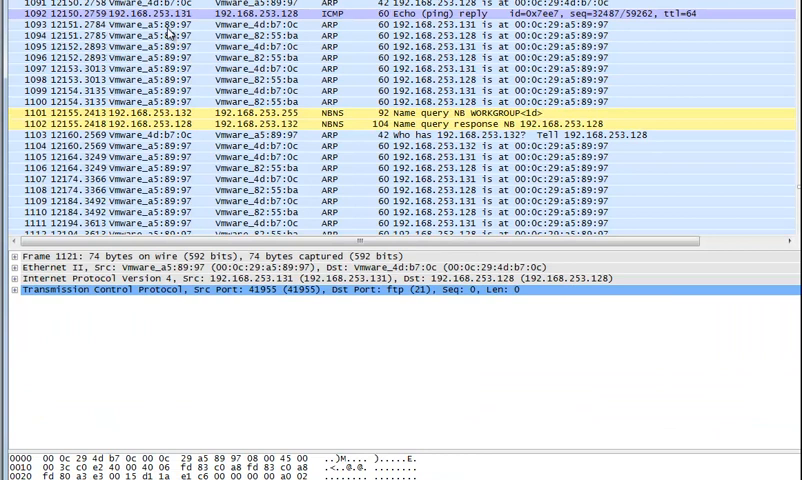
mouse_move(178, 32)
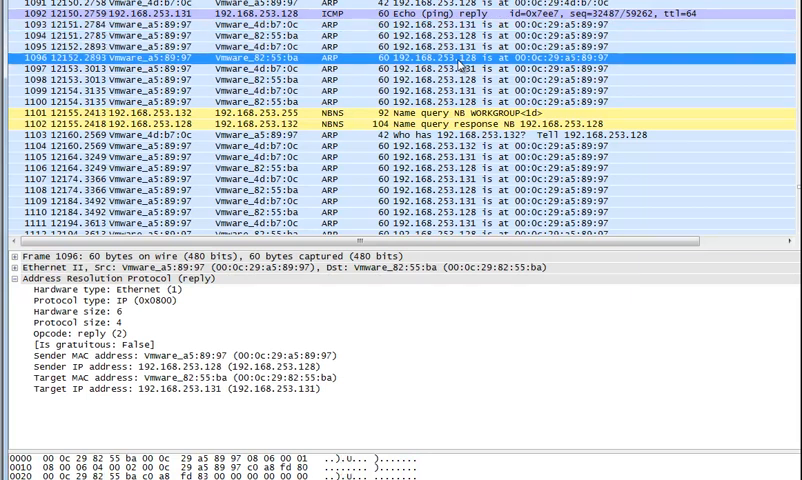
scroll("down", 3)
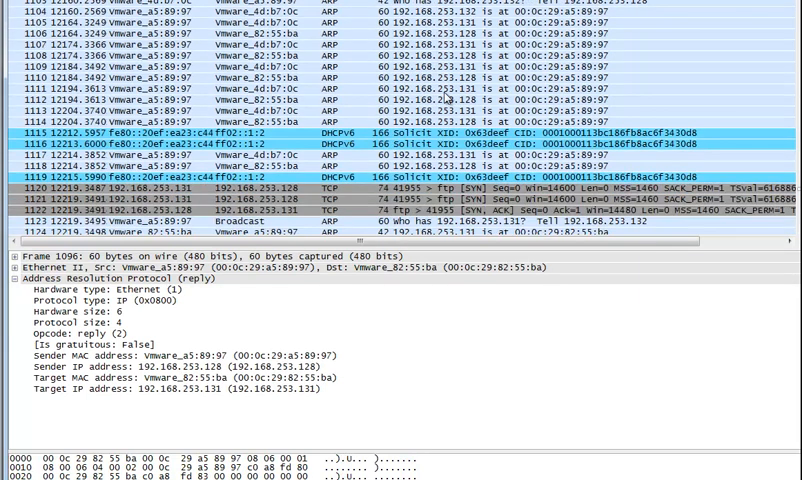
scroll("down", 3)
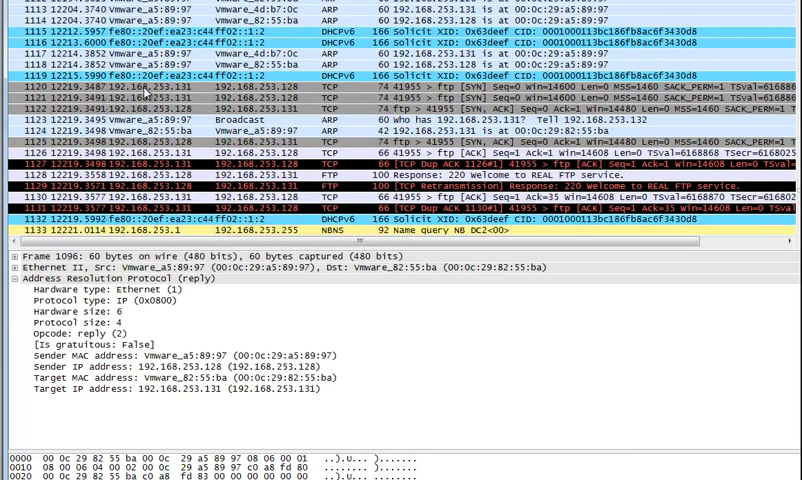